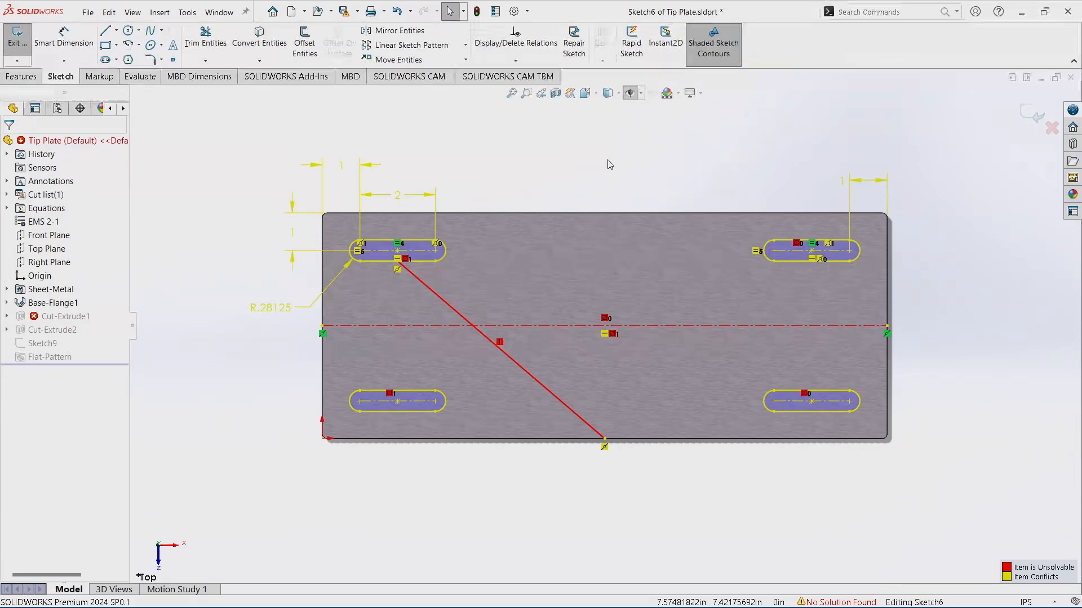
pyautogui.moveTo(625, 266)
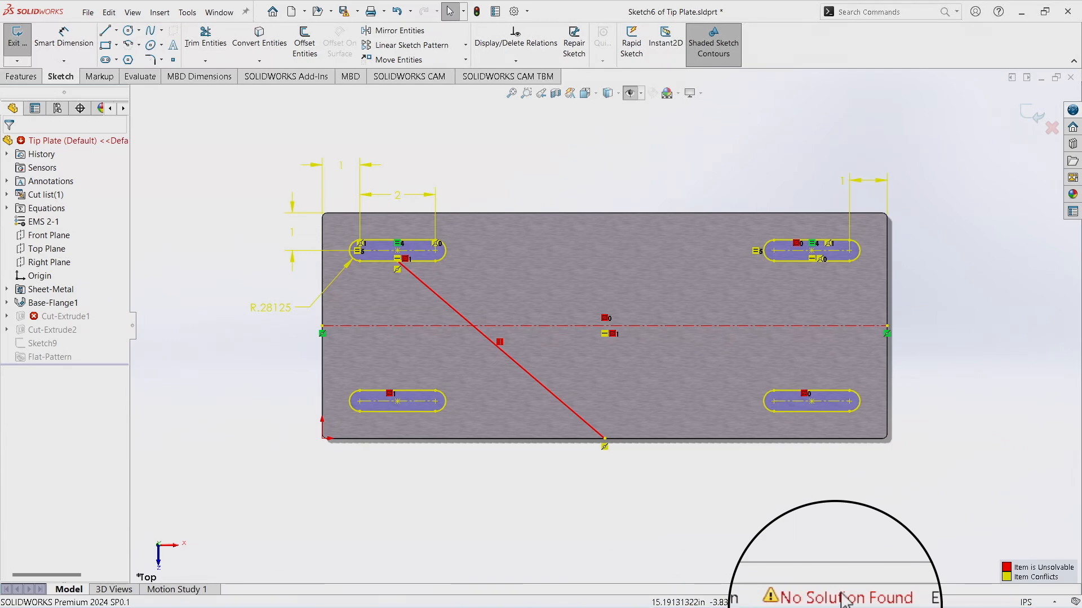
pyautogui.moveTo(846, 597)
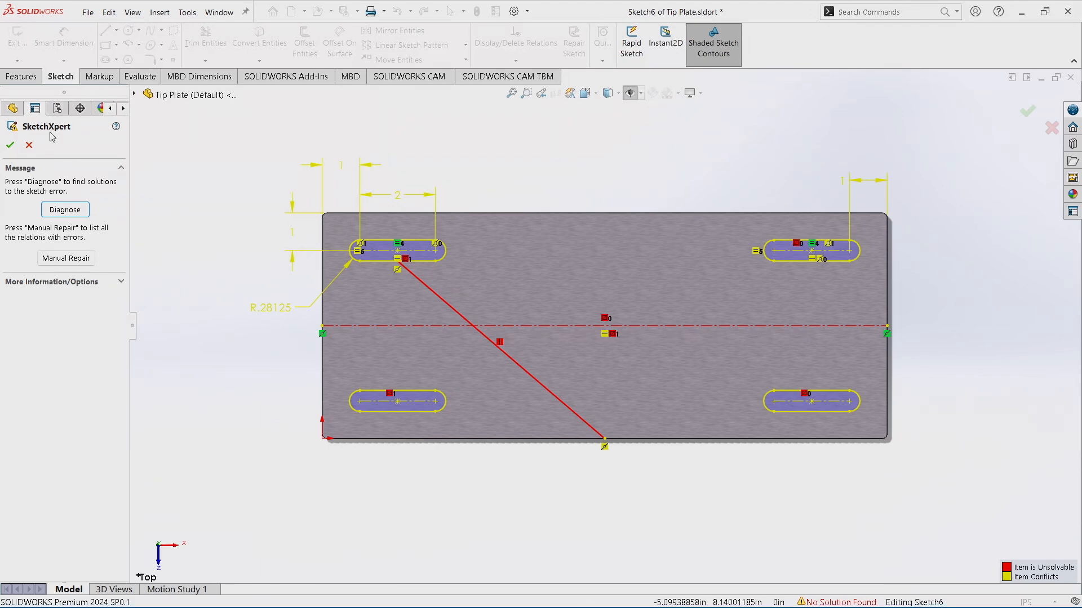
pyautogui.moveTo(40, 330)
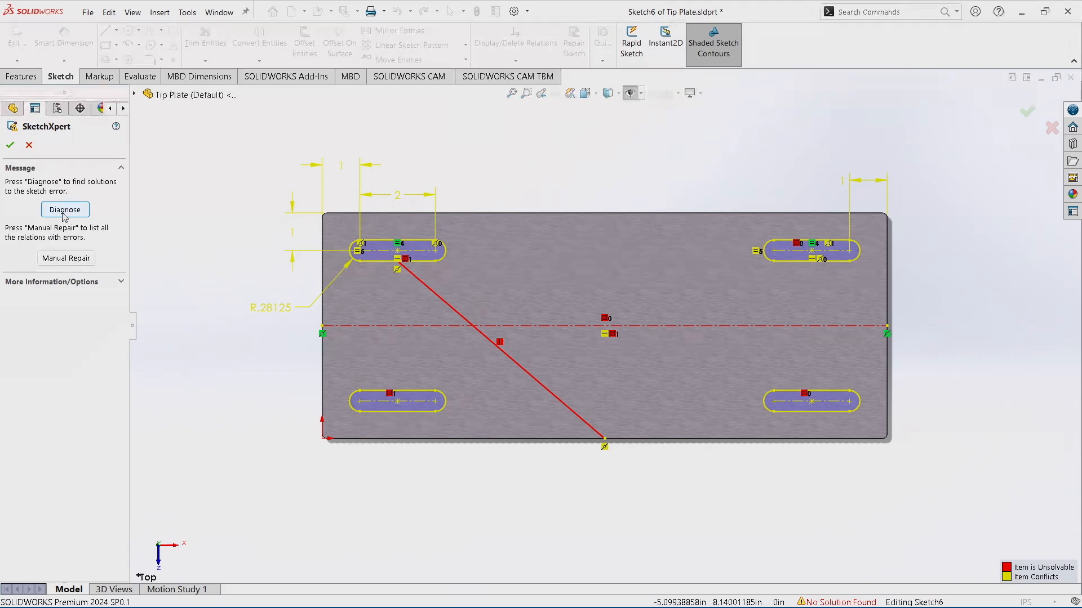
# Run SketchXpert Diagnose and confirm, producing 21 candidate solutions for the Tip Plate sketch
pyautogui.click(64, 210)
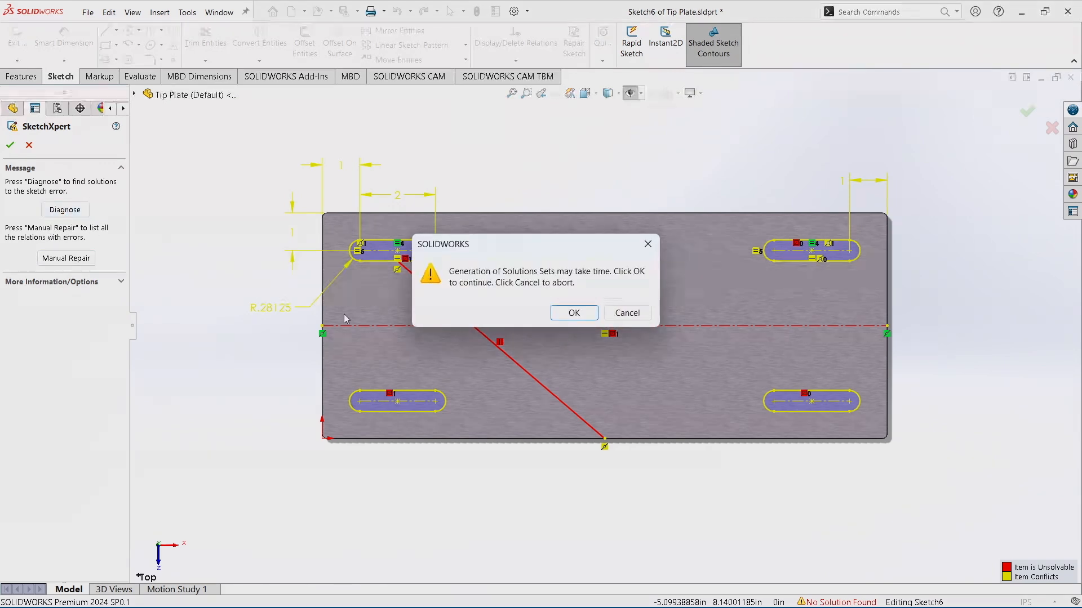
pyautogui.click(574, 312)
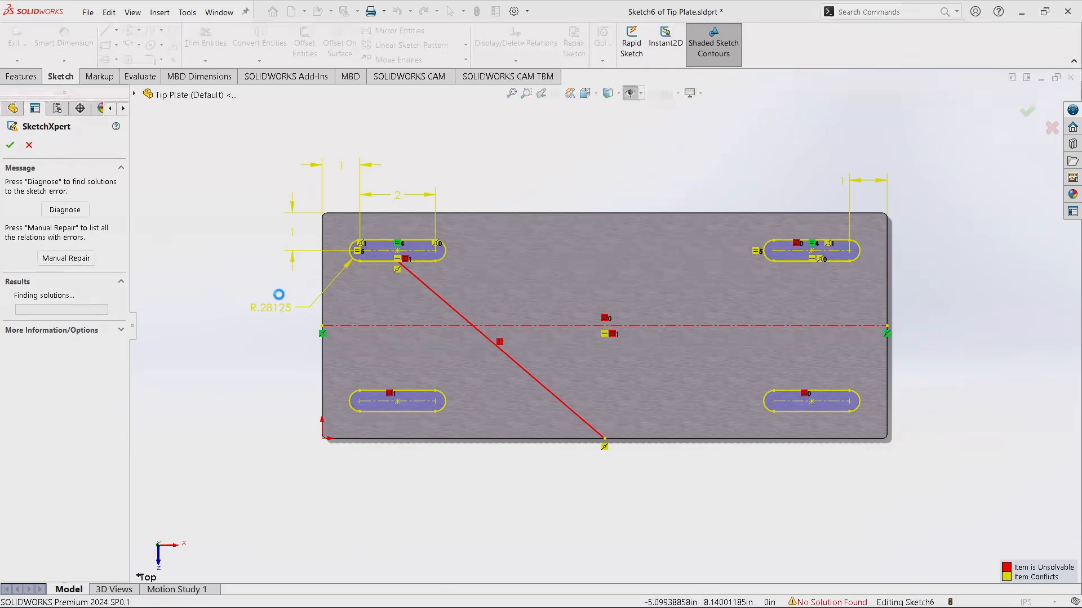
pyautogui.click(64, 209)
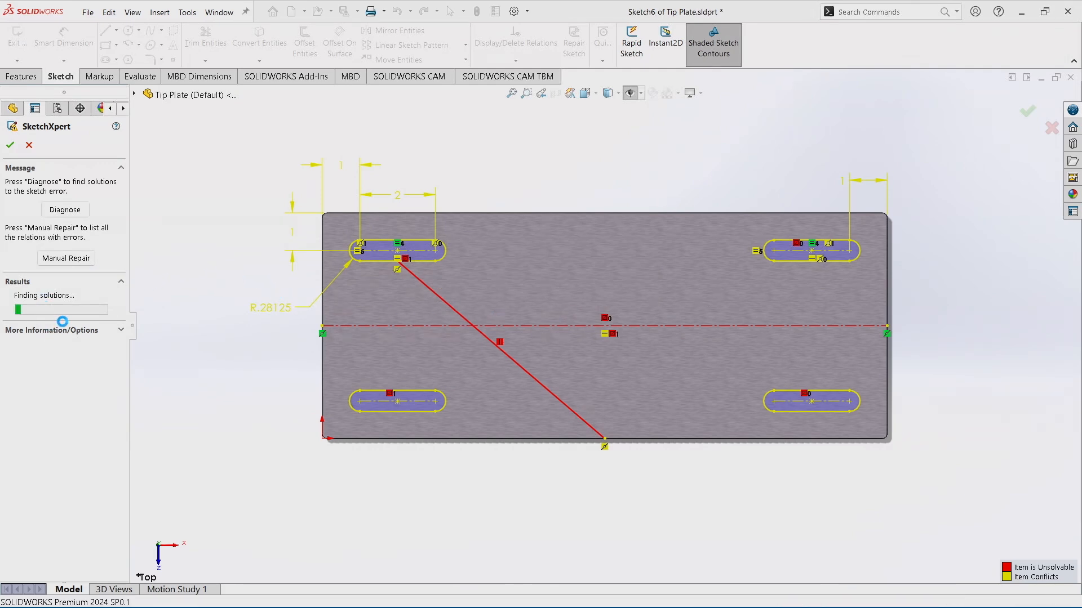
pyautogui.click(64, 209)
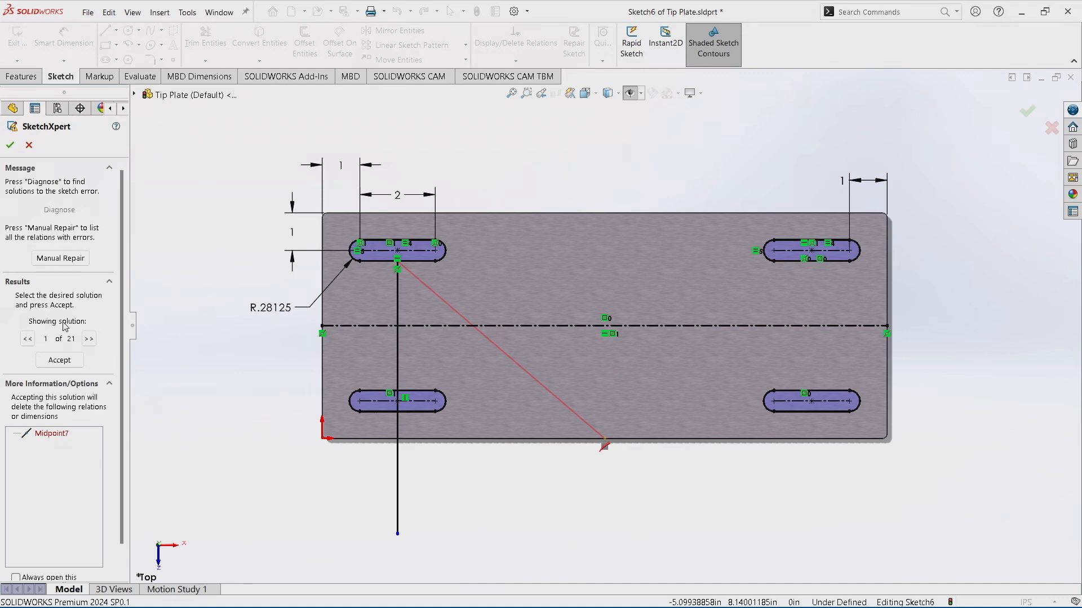
pyautogui.moveTo(85, 331)
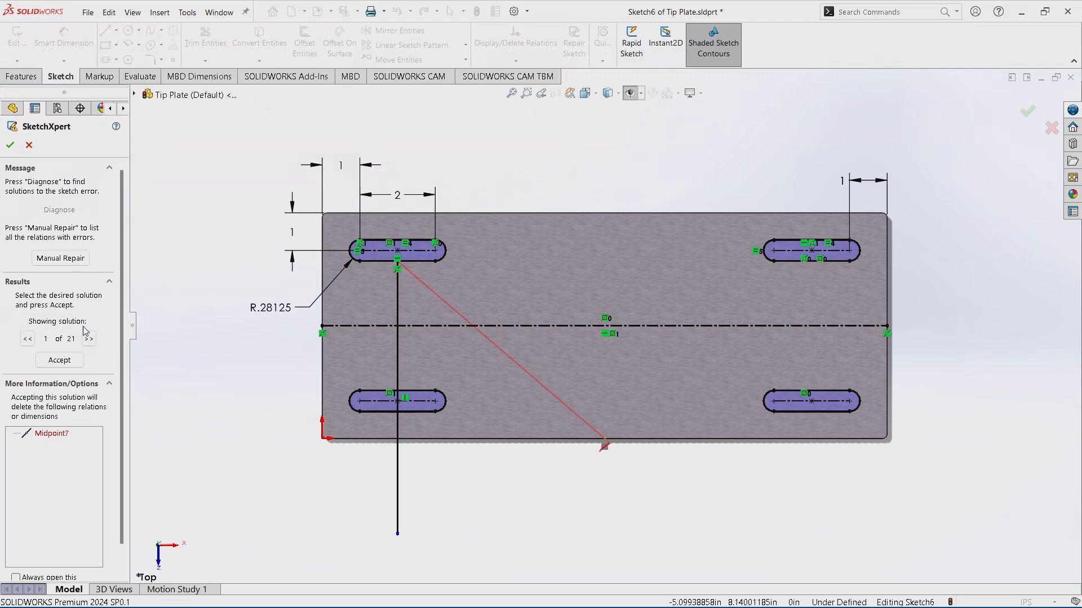
# Preview successive SketchXpert candidate solutions with the forward arrow
pyautogui.click(88, 338)
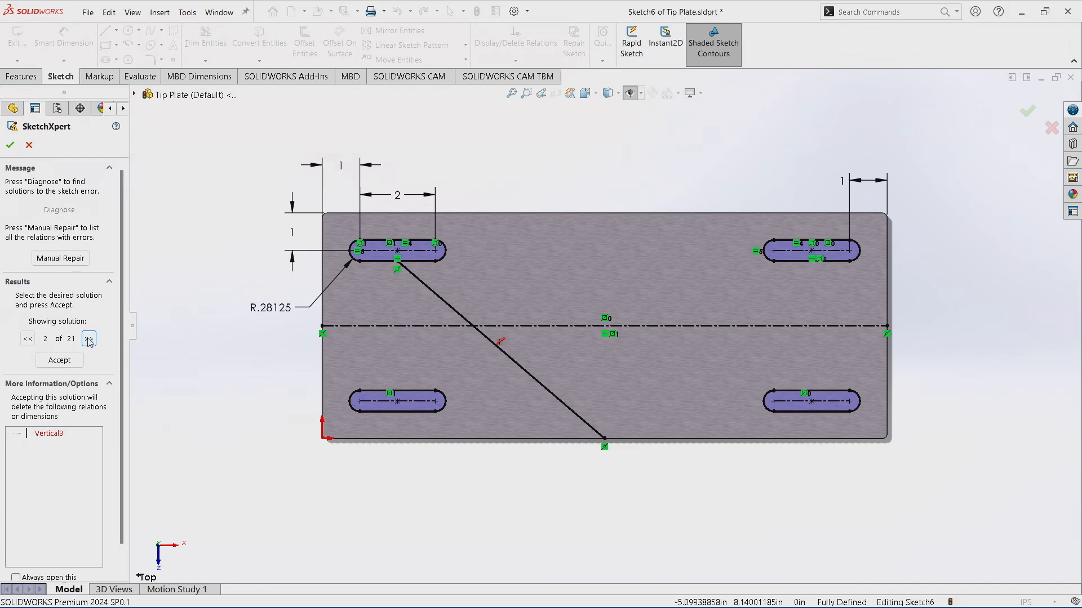
pyautogui.click(89, 339)
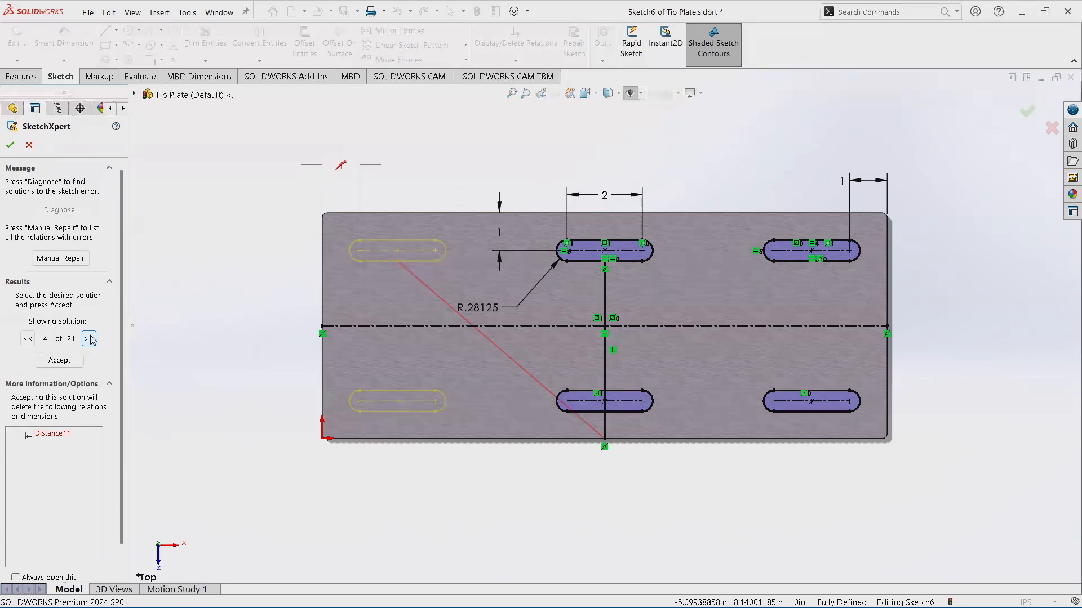
pyautogui.click(89, 339)
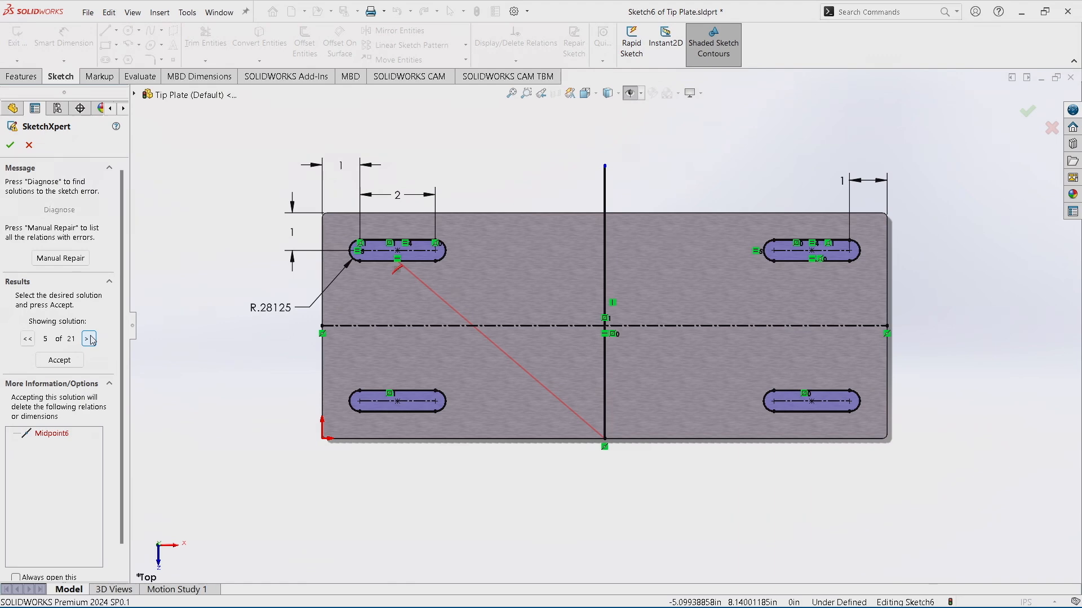
pyautogui.click(89, 339)
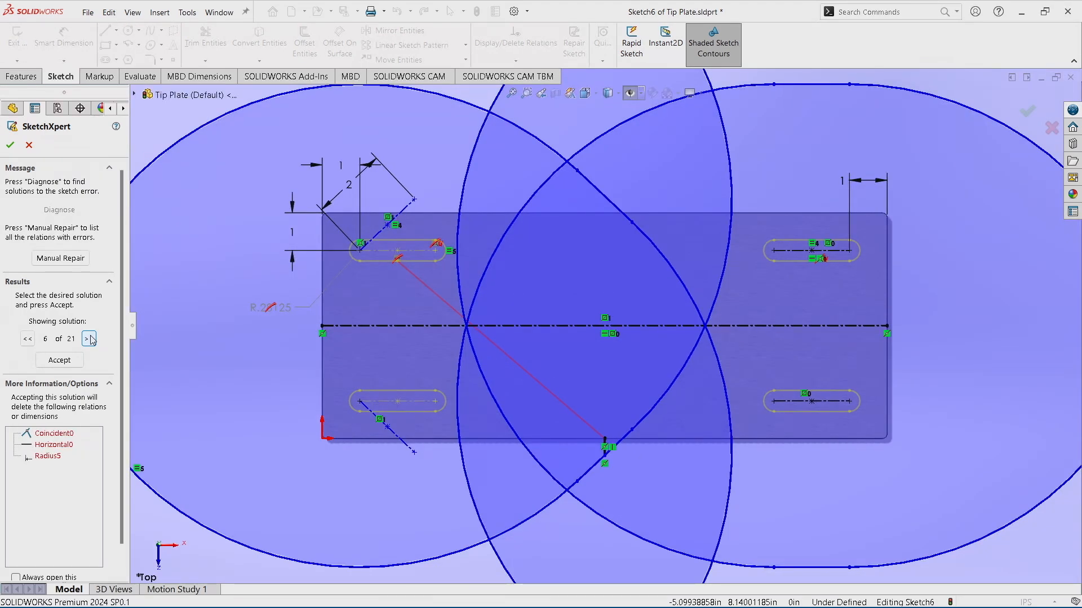
# Step back to the solution deleting Vertical3 and accept it
pyautogui.click(26, 338)
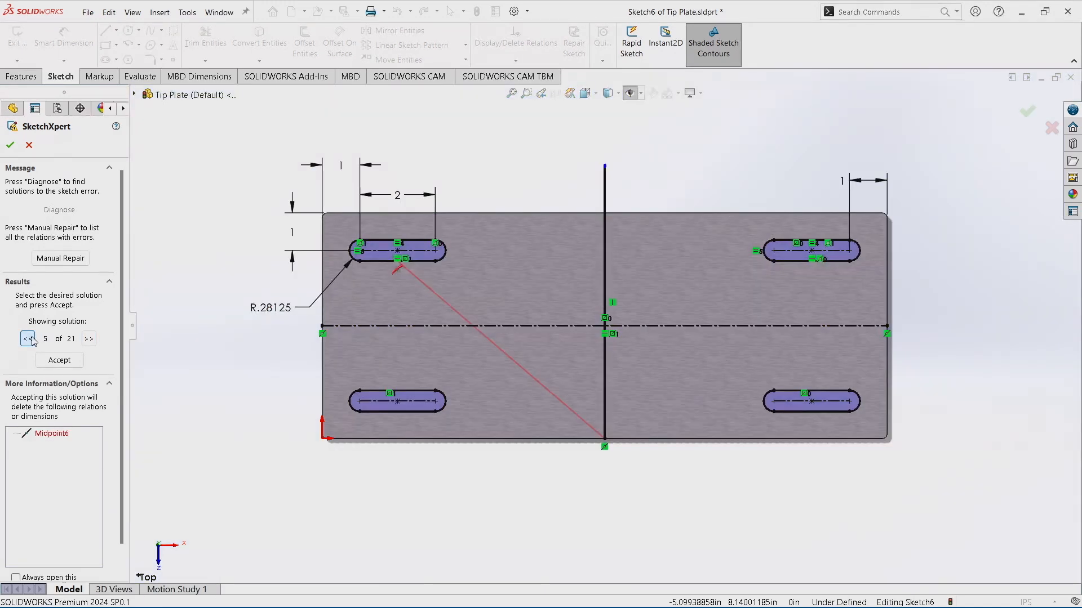
pyautogui.click(25, 338)
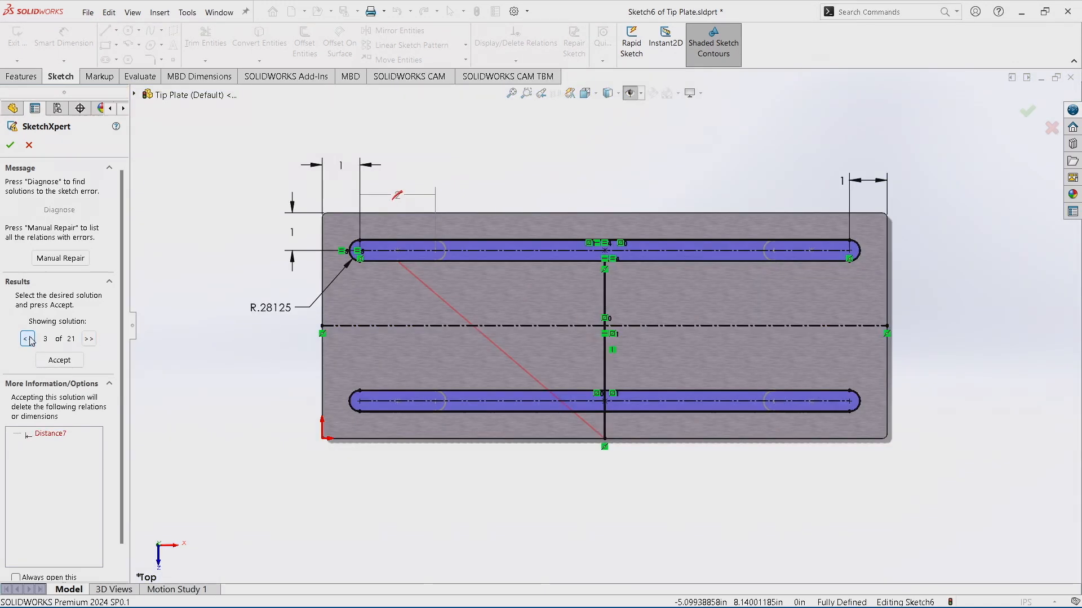
pyautogui.click(25, 338)
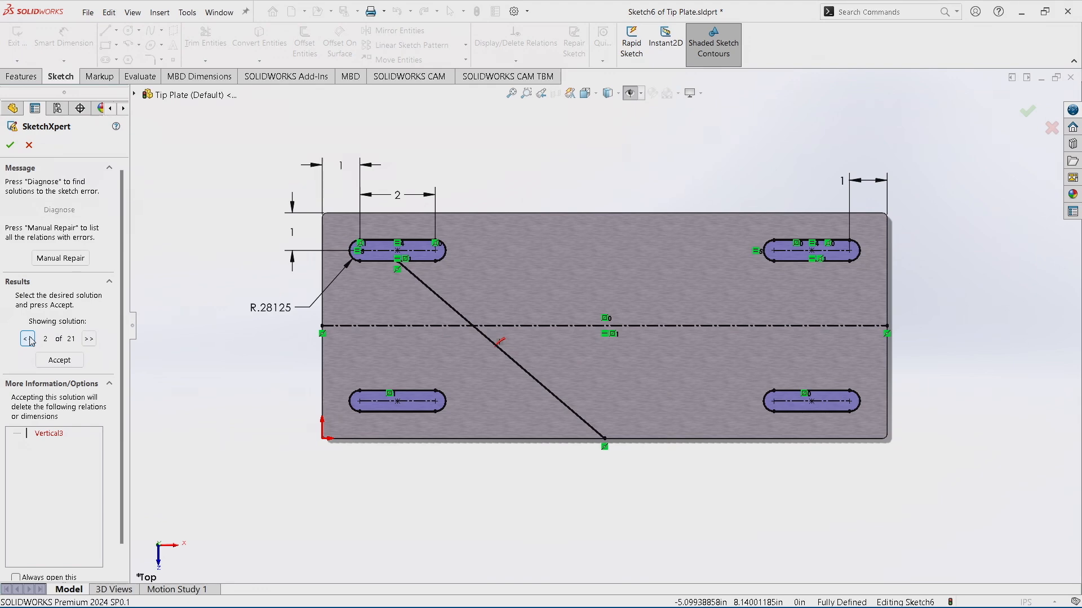
pyautogui.click(58, 360)
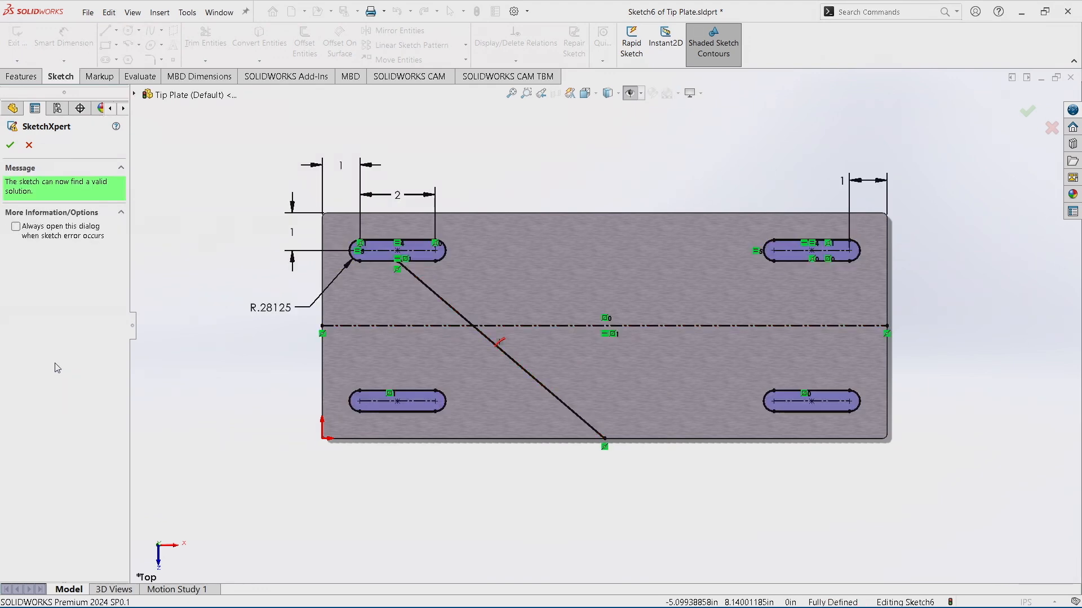
pyautogui.moveTo(9, 160)
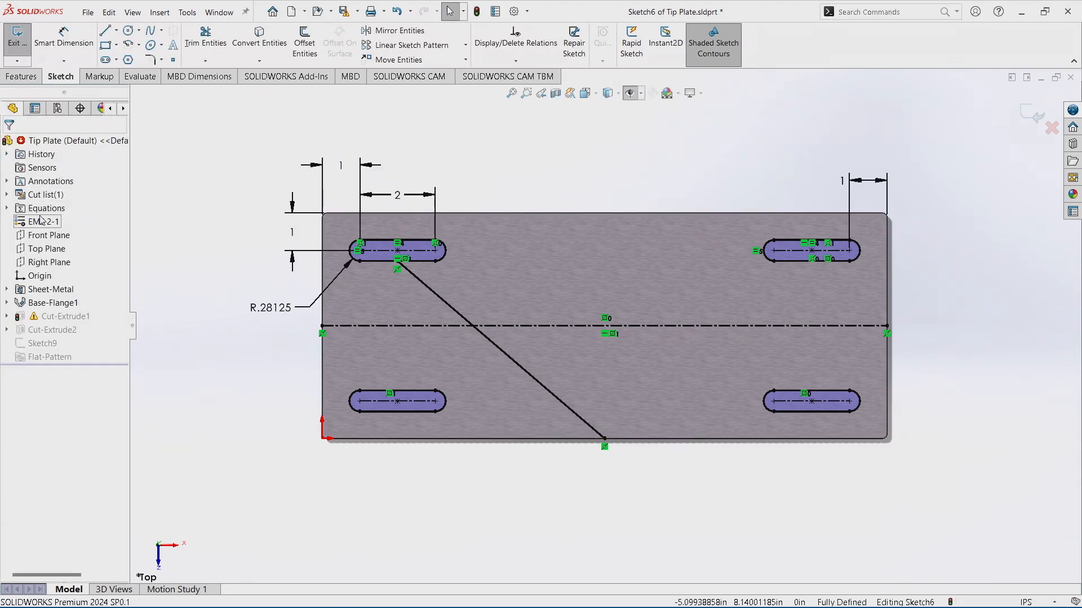
# Restore the diagonal line's conflicting relation, reopen SketchXpert, and toggle 'Always open this dialog'
pyautogui.click(448, 325)
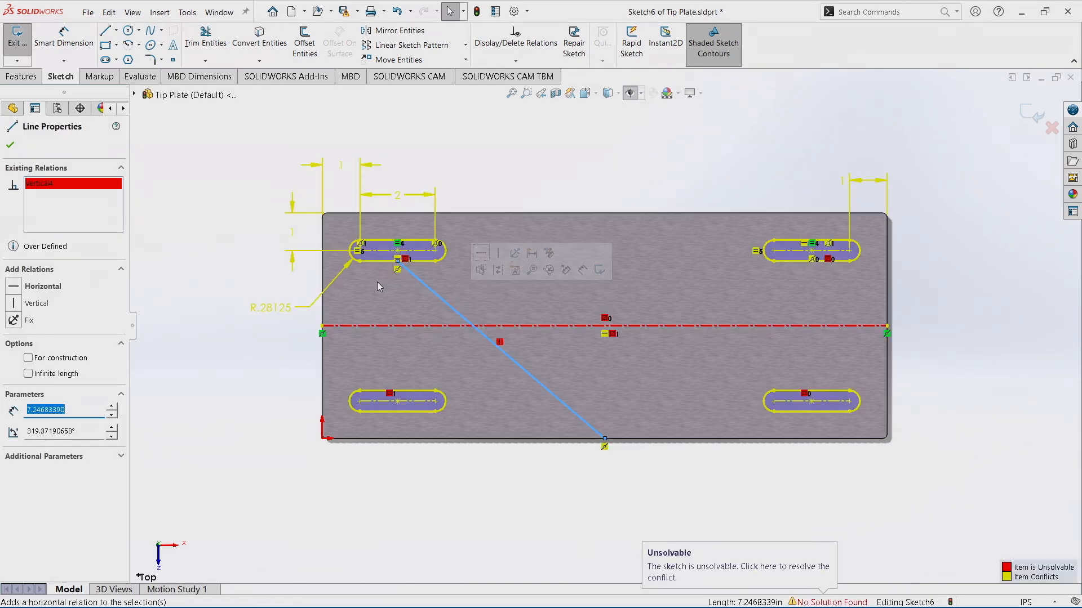
pyautogui.click(737, 577)
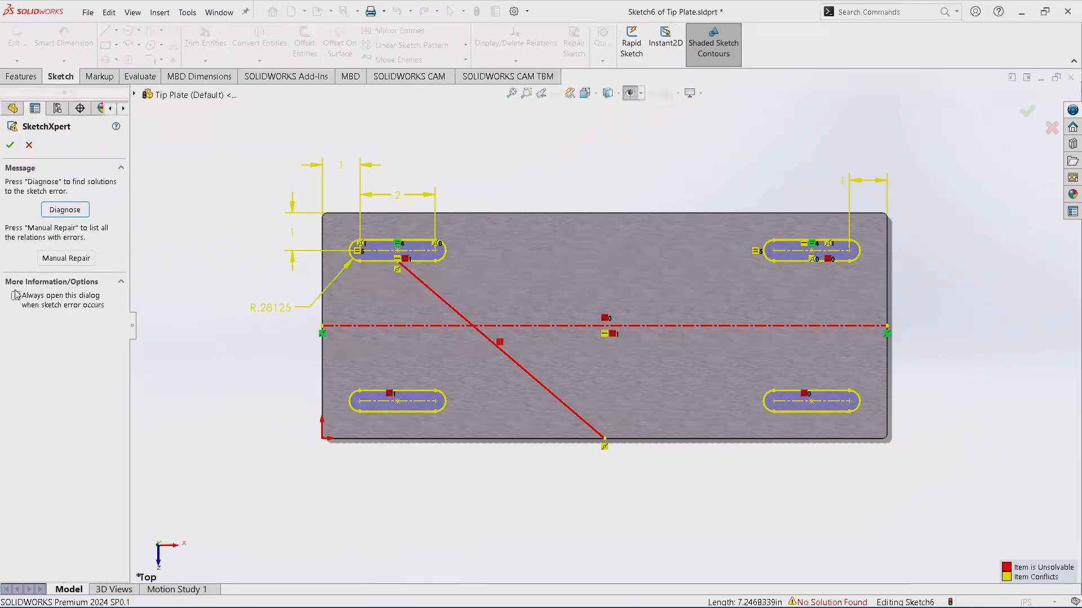
pyautogui.click(15, 296)
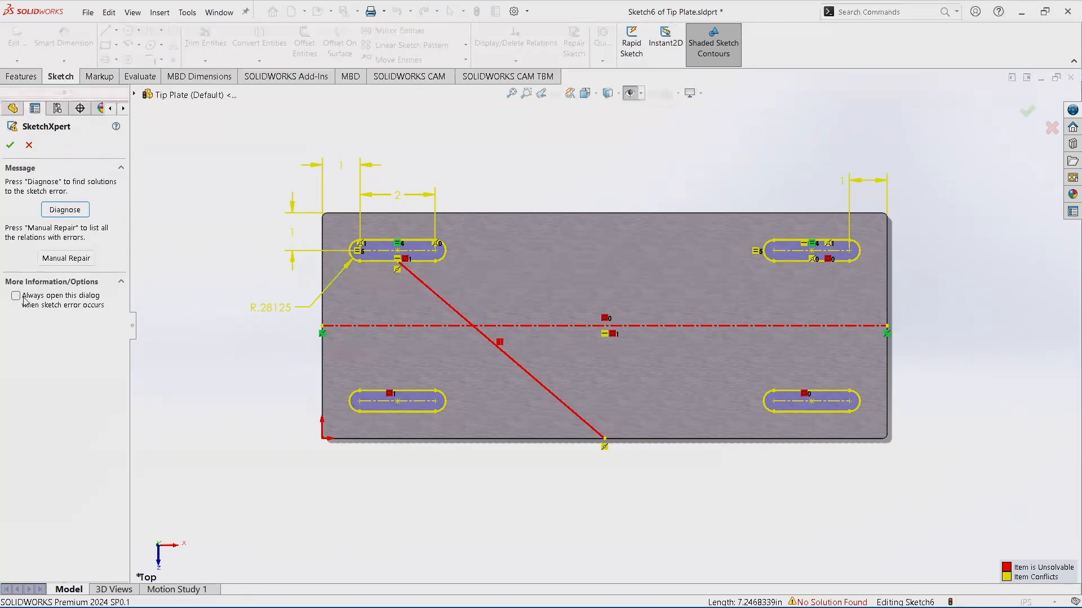